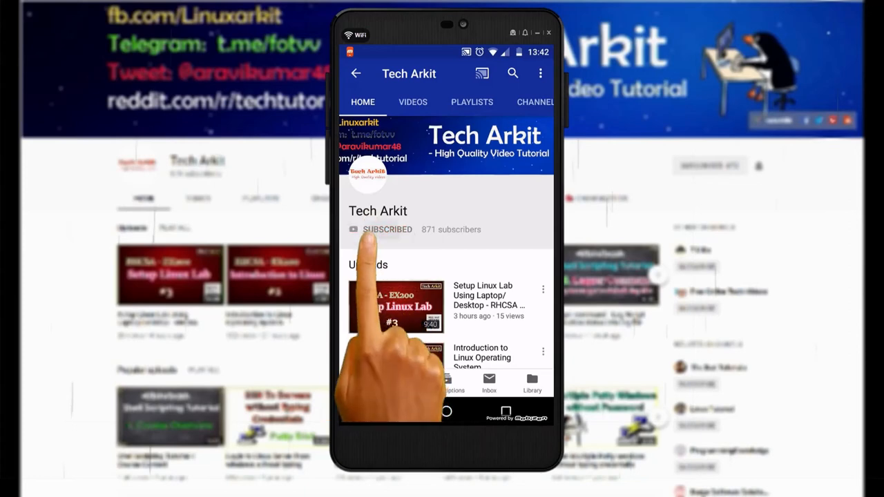
Step: Switch to the Ansible master session tab, at the prompt in the playbooks directory
{"action": "left_click", "coordinate": [497, 230]}
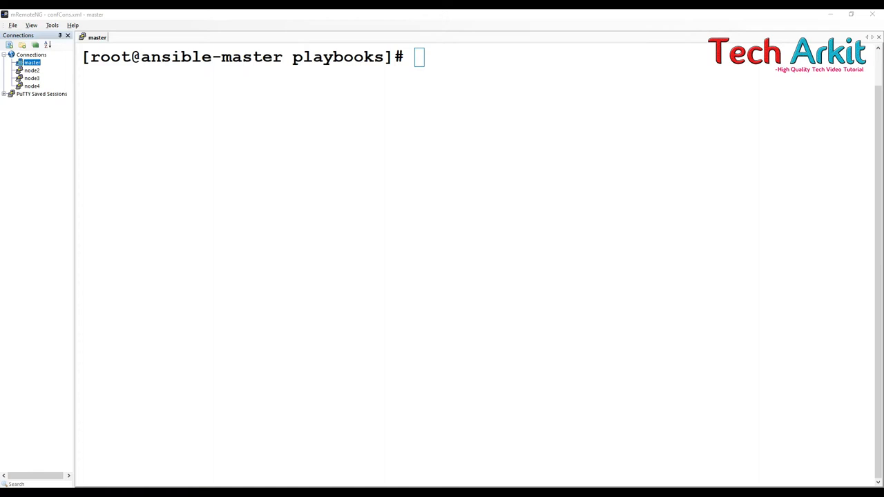
Step: Open the LAMP stack playbook in vim and review its tasks, ready to edit under Installing Apache
{"action": "type", "text": "vim"}
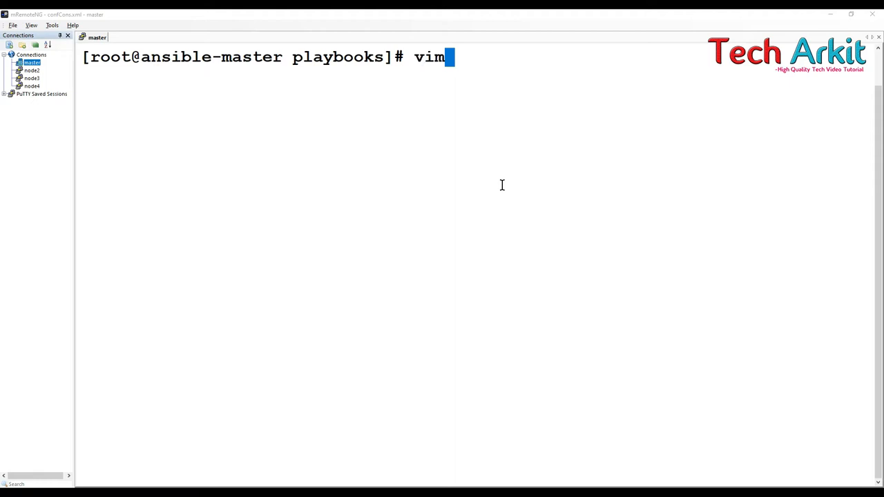
{"action": "key", "text": "Return"}
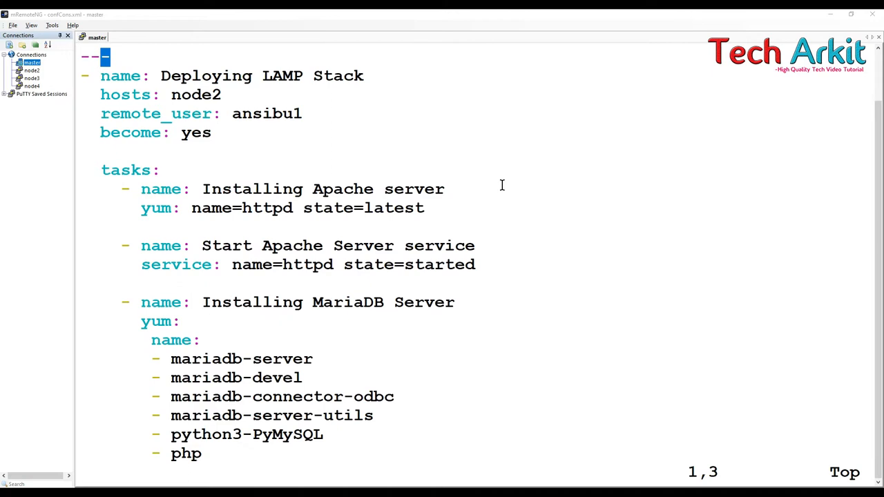
{"action": "scroll", "scroll_direction": "down", "scroll_amount": 3}
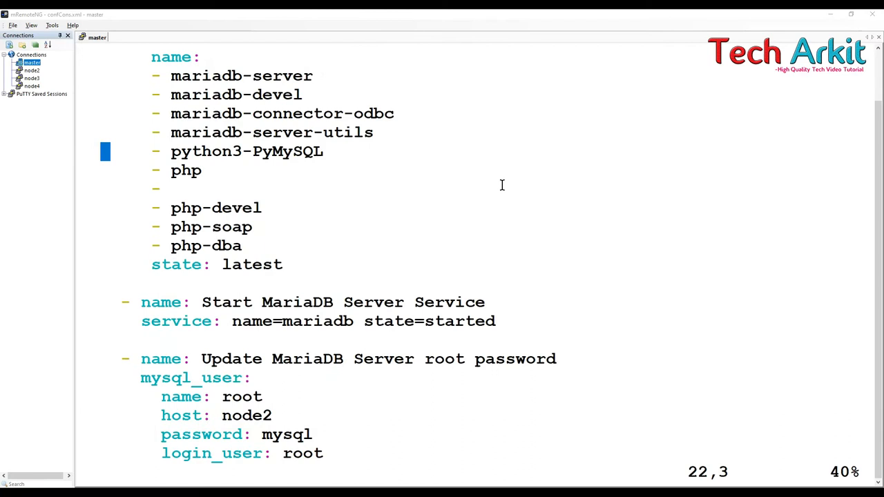
{"action": "scroll", "scroll_direction": "up", "scroll_amount": 3}
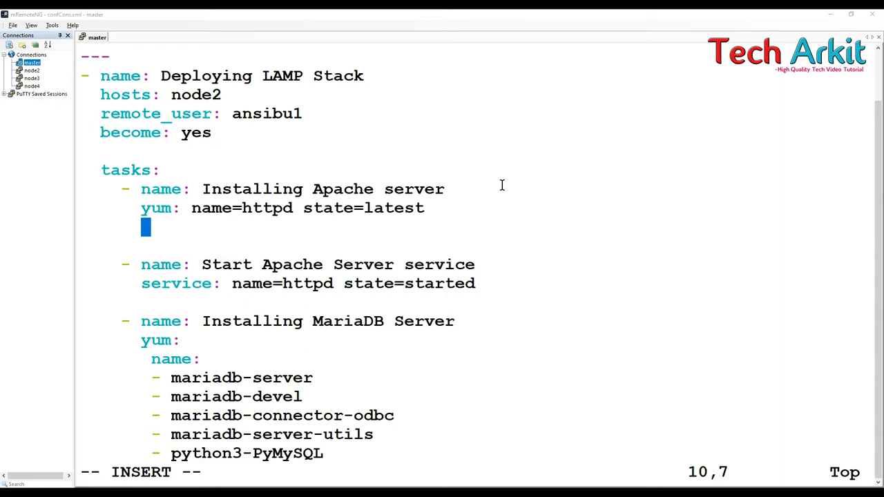
Step: Add tags installapache to the Apache install task and startapache to the Apache start task
{"action": "type", "text": "tags:"}
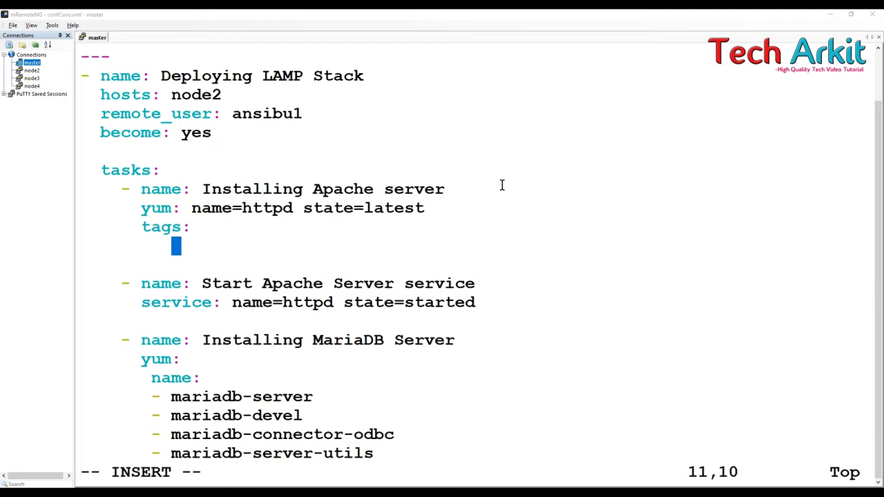
{"action": "type", "text": "-"}
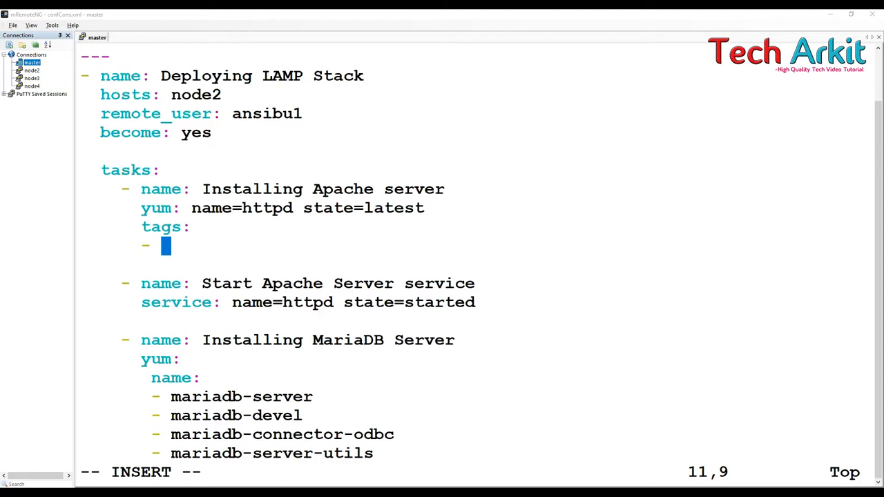
{"action": "mouse_move", "coordinate": [201, 246]}
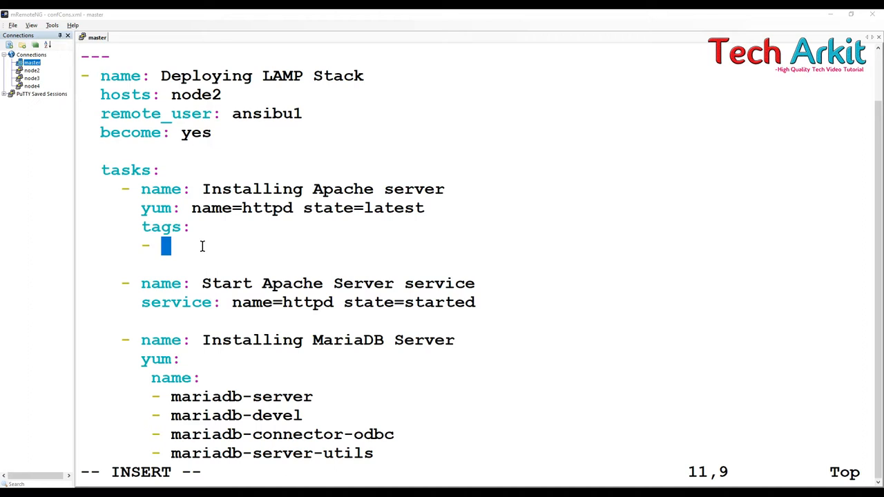
{"action": "type", "text": "installapache"}
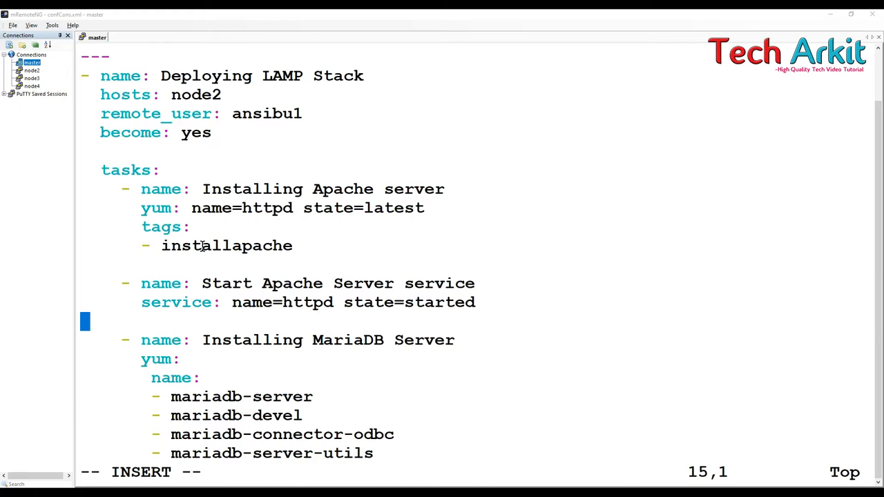
{"action": "type", "text": "tags:"}
{"action": "type", "text": "-"}
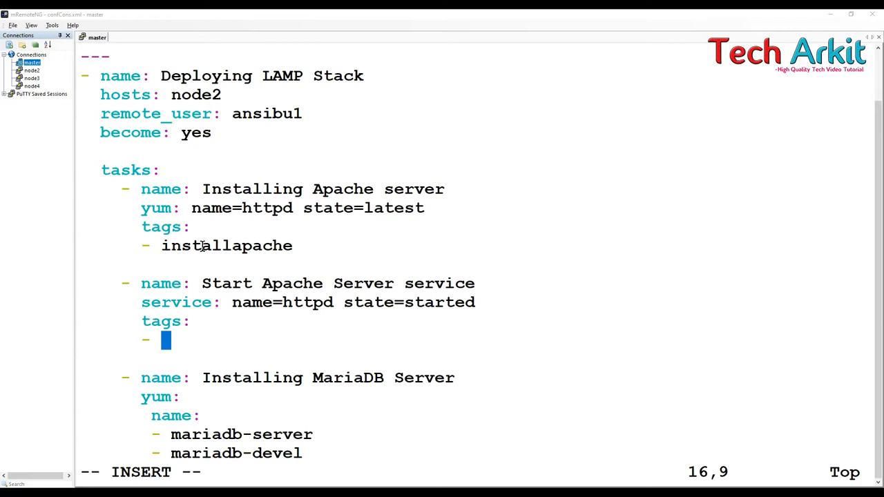
{"action": "type", "text": "startapache"}
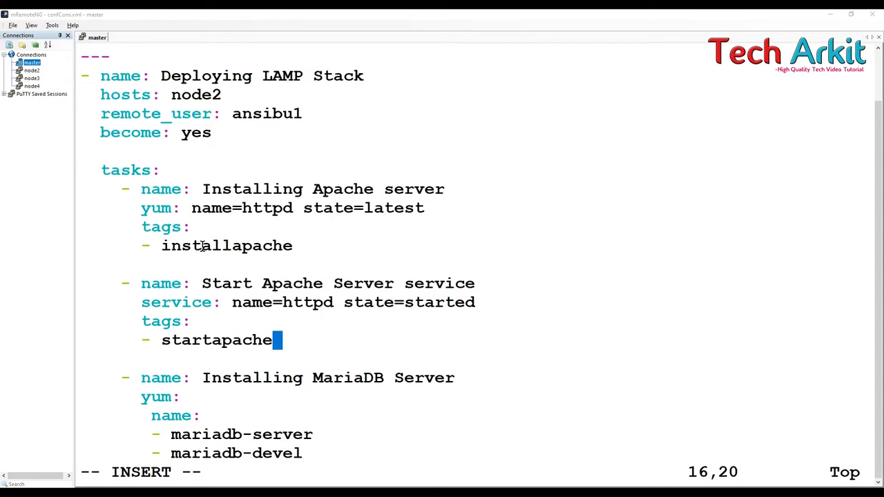
{"action": "scroll", "scroll_direction": "down", "scroll_amount": 3}
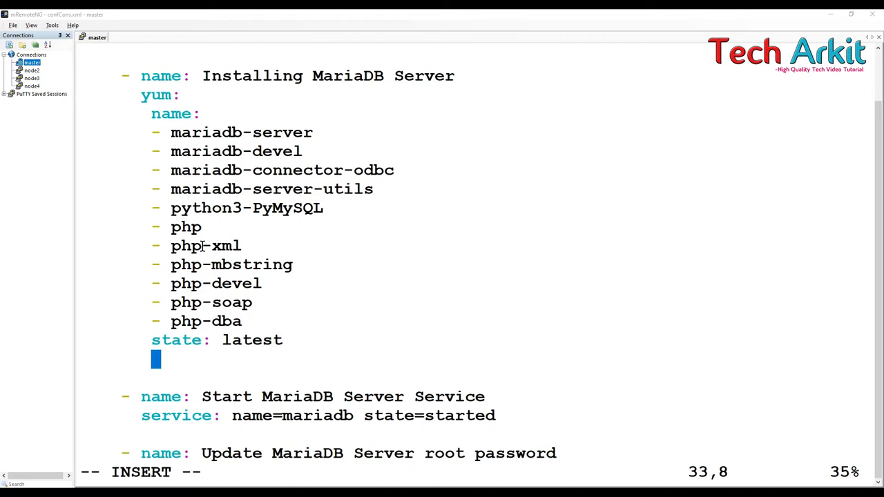
Step: Tag the MariaDB install and start tasks with installmariadb and startmariadb
{"action": "type", "text": "tags:"}
{"action": "type", "text": "-"}
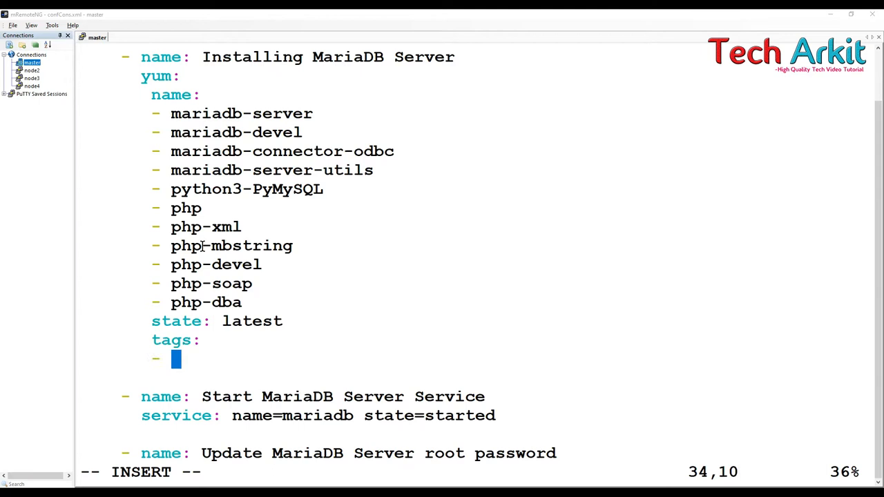
{"action": "type", "text": "installmariadb"}
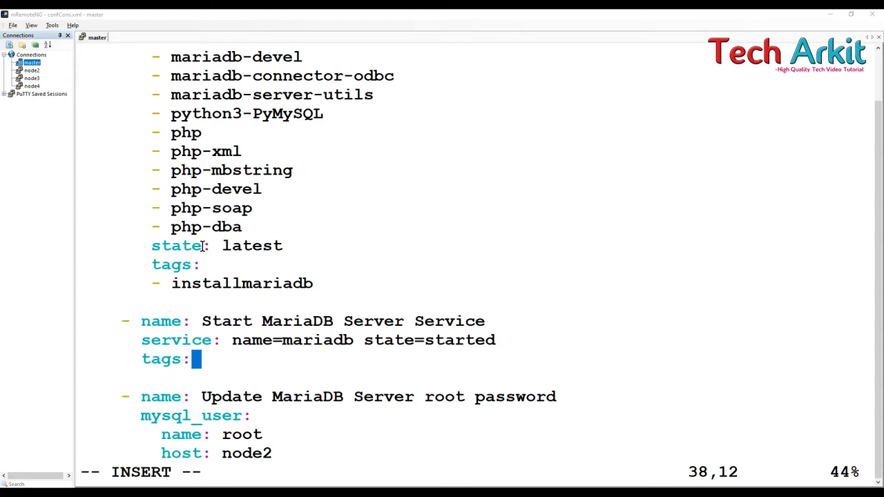
{"action": "key", "text": "Return"}
{"action": "type", "text": "-"}
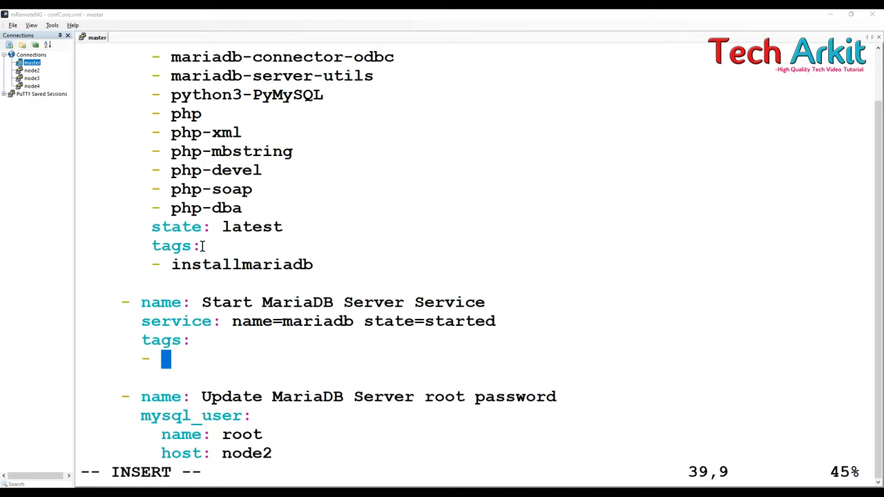
{"action": "type", "text": "startmariadb"}
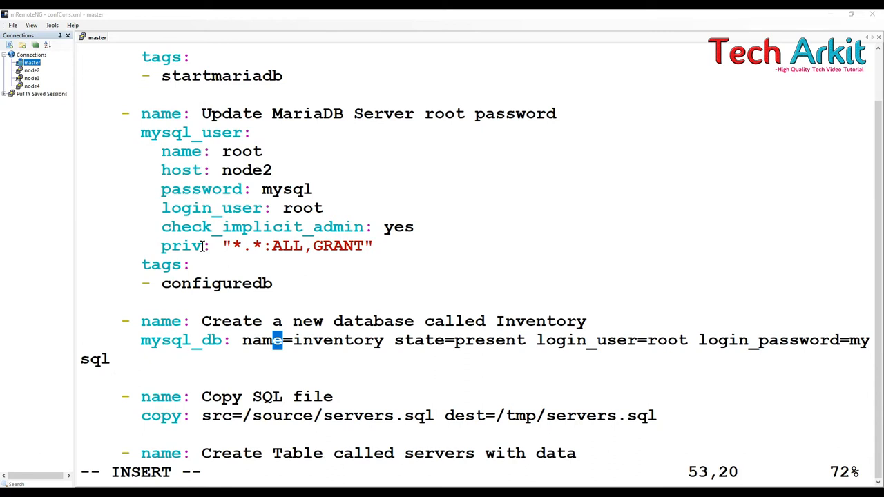
Step: Tag the database creation task createdb, the dump task dumpdata and the Copy PHP files task copyfile
{"action": "type", "text": "tags"}
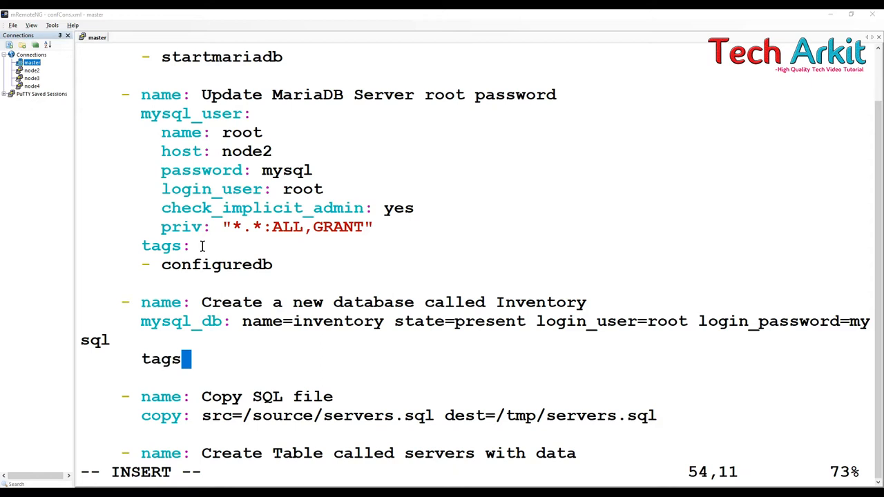
{"action": "key", "text": "Return"}
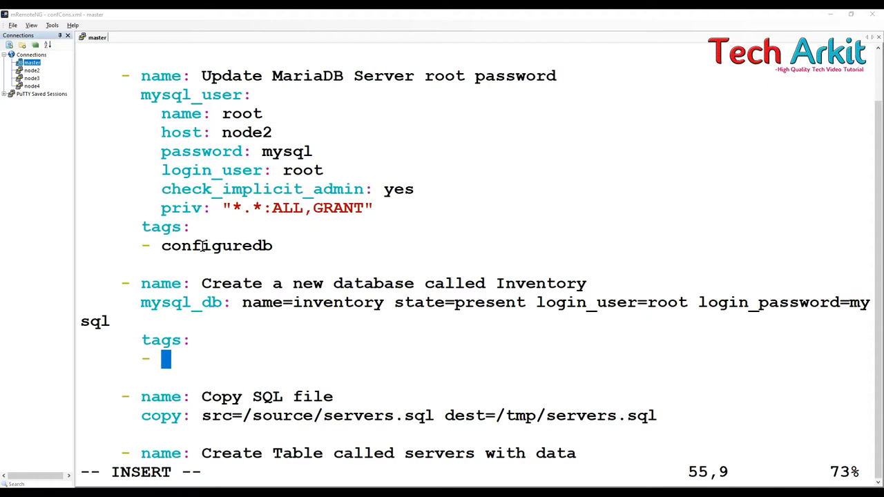
{"action": "type", "text": "createdb"}
{"action": "type", "text": "- dump"}
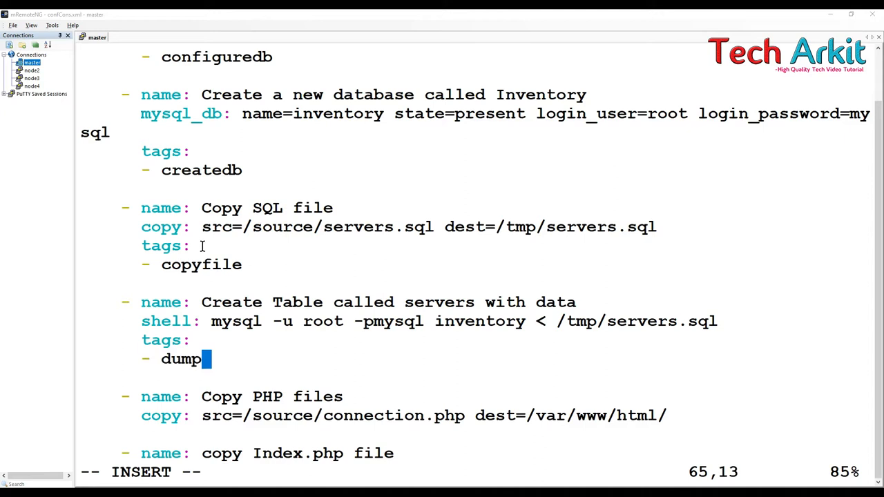
{"action": "type", "text": "data"}
{"action": "type", "text": "tags:"}
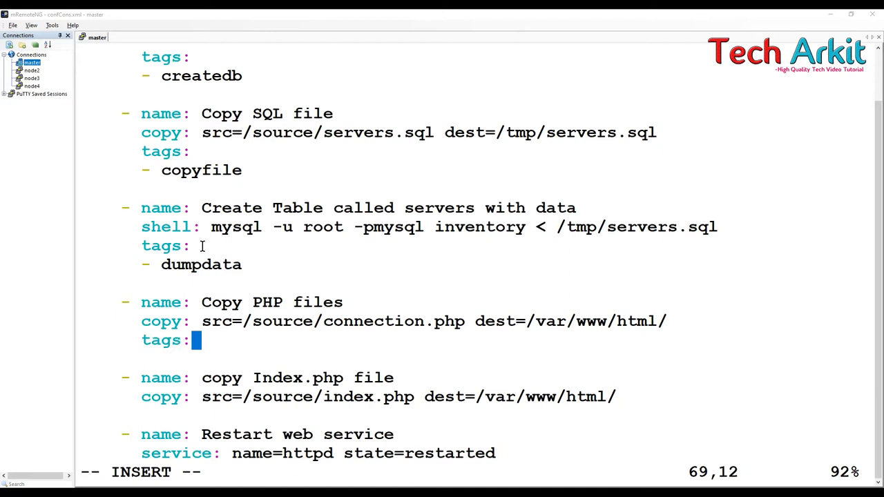
{"action": "key", "text": "Return"}
{"action": "type", "text": "-"}
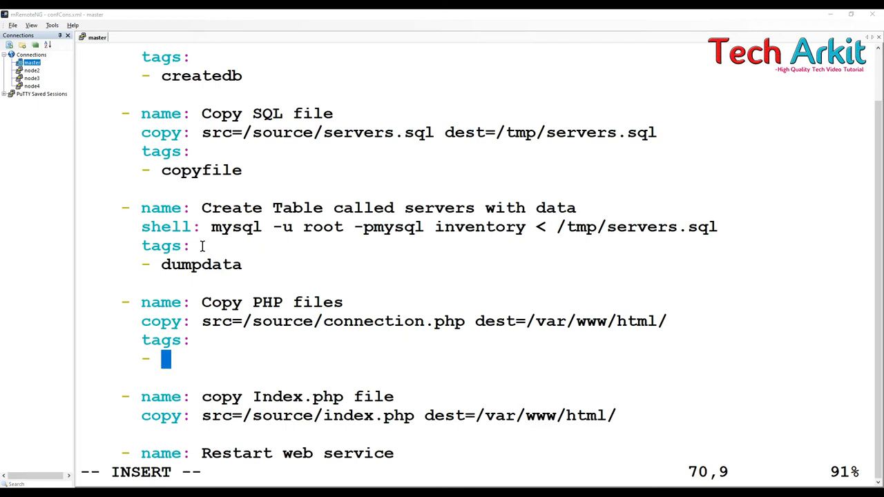
{"action": "type", "text": "copyfile"}
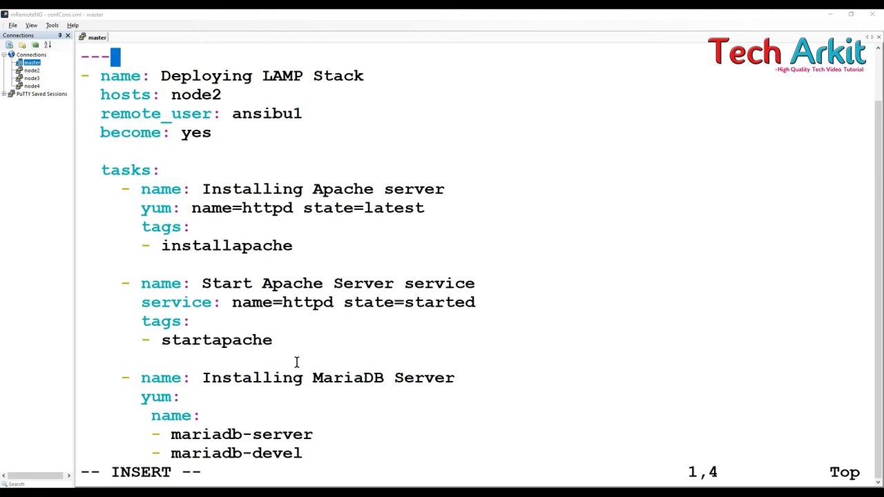
Step: Save deploylamp.yml and exit vim back to the playbooks prompt
{"action": "scroll", "scroll_direction": "down", "scroll_amount": 3}
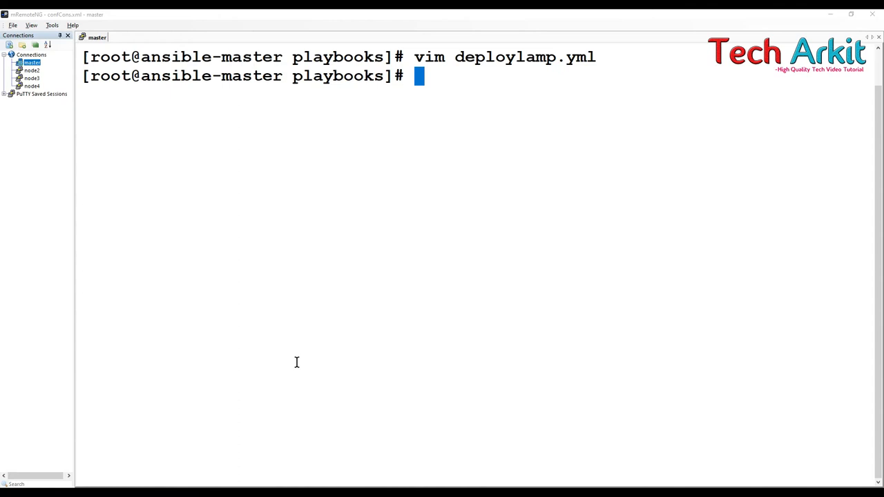
Step: Run ansible-playbook deploylamp.yml --syntax-check and confirm the playbook passes
{"action": "type", "text": "ansible-playbook deploylamp.yml"}
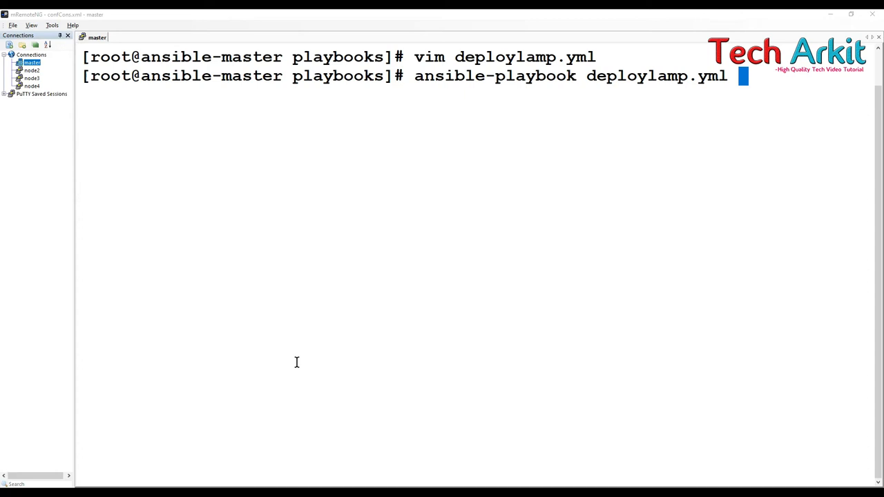
{"action": "type", "text": "--syntax"}
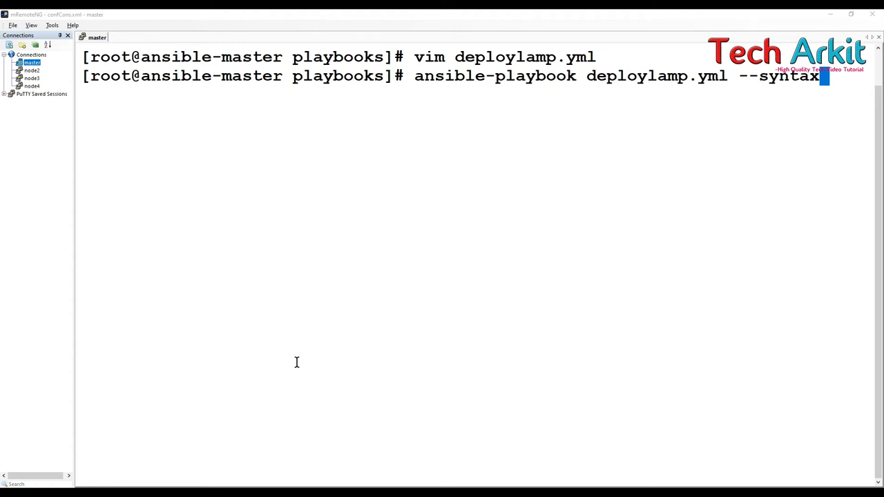
{"action": "type", "text": "-check"}
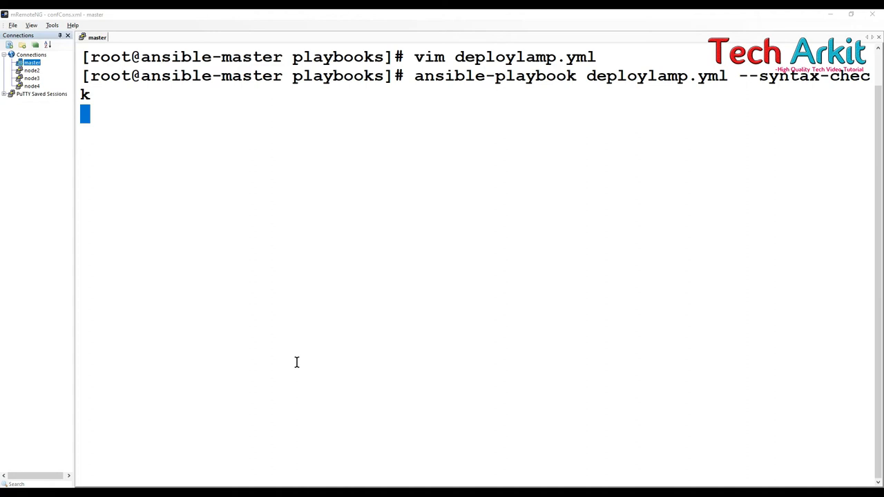
{"action": "key", "text": "Return"}
{"action": "type", "text": "ansible-playbook deploylamp.yml --tags"}
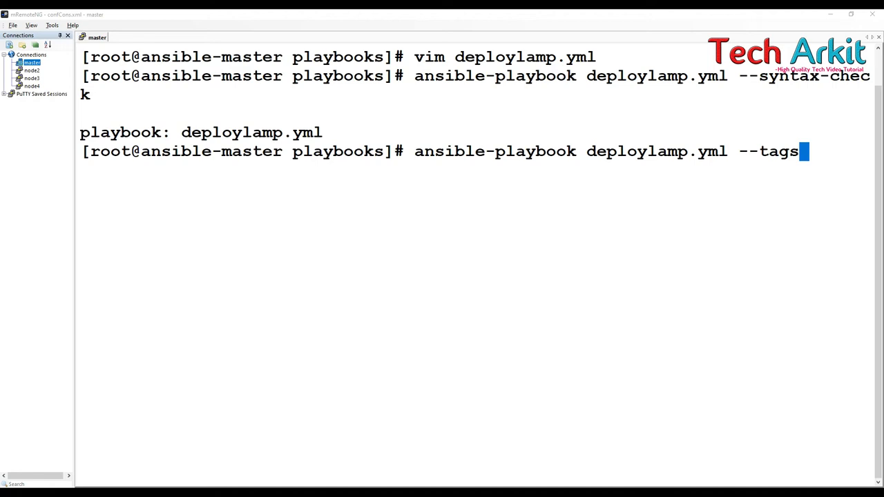
Step: Run deploylamp.yml limited to --tags "restartapache", restarting only the web service
{"action": "type", "text": "\"\""}
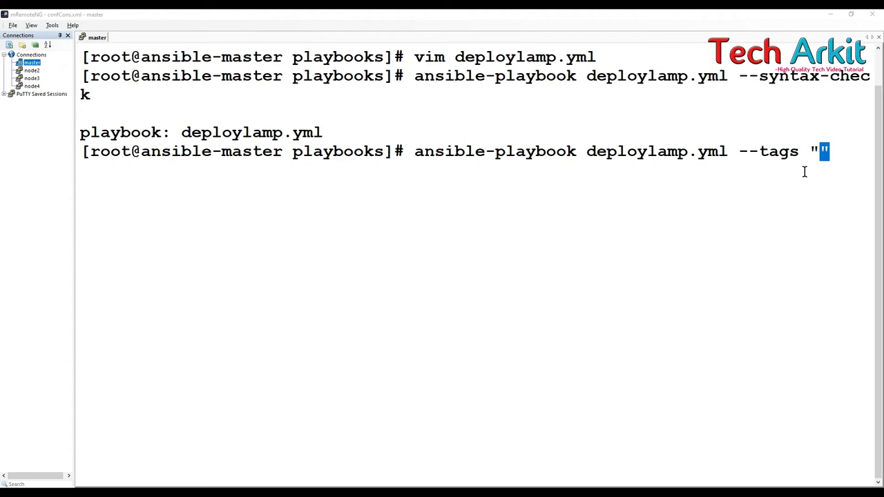
{"action": "type", "text": "restartapache"}
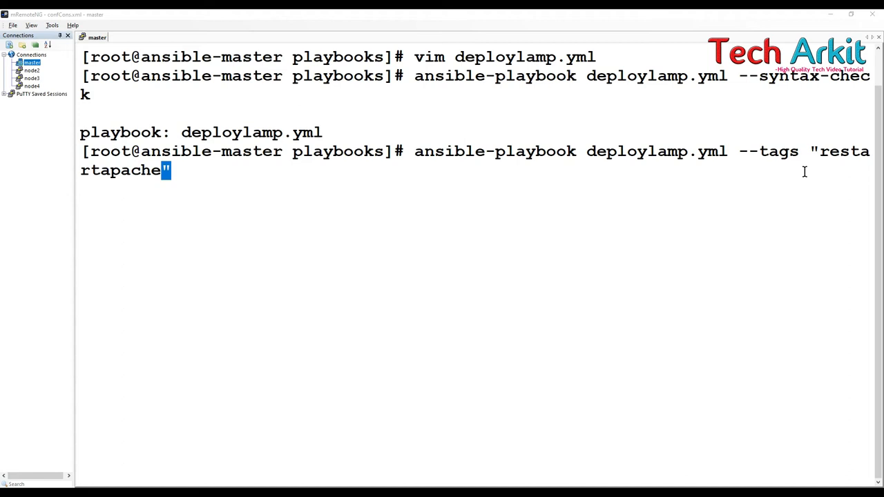
{"action": "key", "text": "Return"}
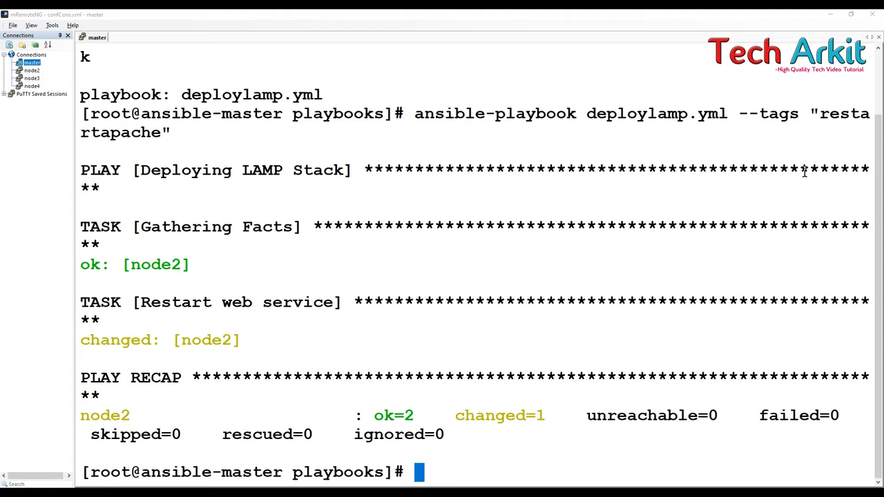
{"action": "type", "text": "ansible-playbook deploylamp.yml --tags \"restartapache\""}
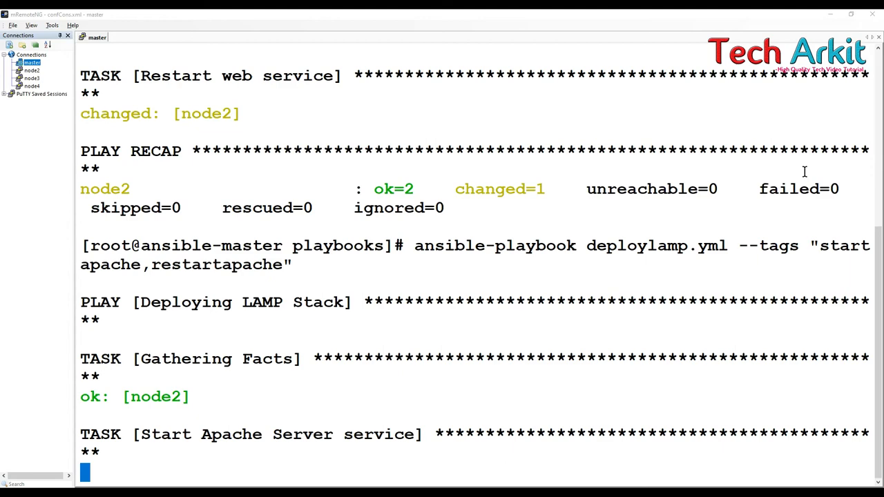
Step: Review the startapache,restartapache run output (ok=3, changed=1) and clear the terminal
{"action": "scroll", "scroll_direction": "down", "scroll_amount": 3}
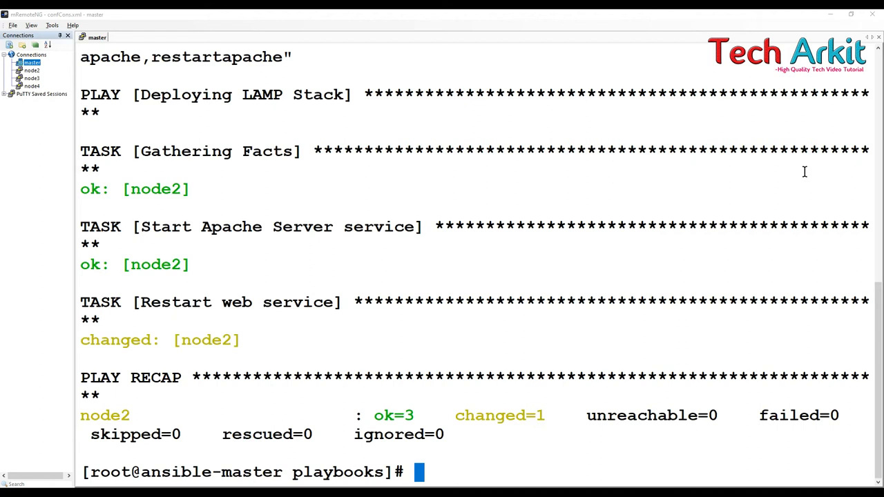
{"action": "mouse_move", "coordinate": [196, 365]}
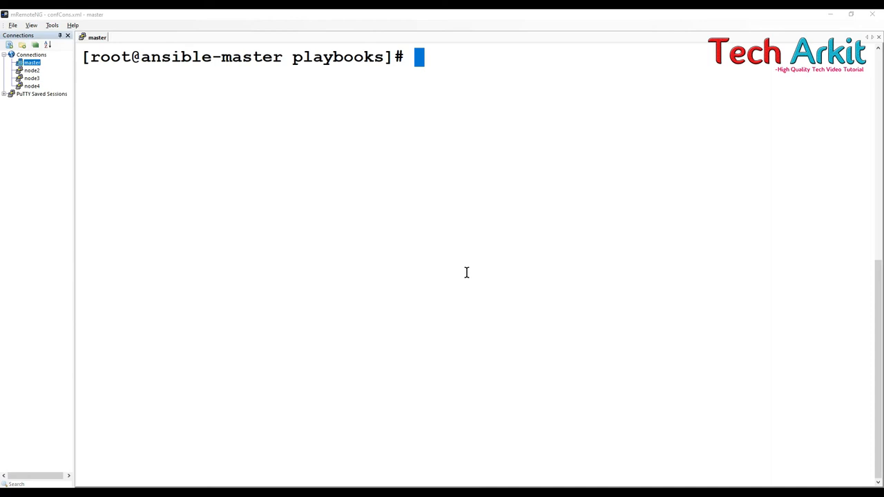
Step: Reopen deploylamp.yml in vim and change the Restart web service task's tag to always
{"action": "type", "text": "vim deploylamp.yml"}
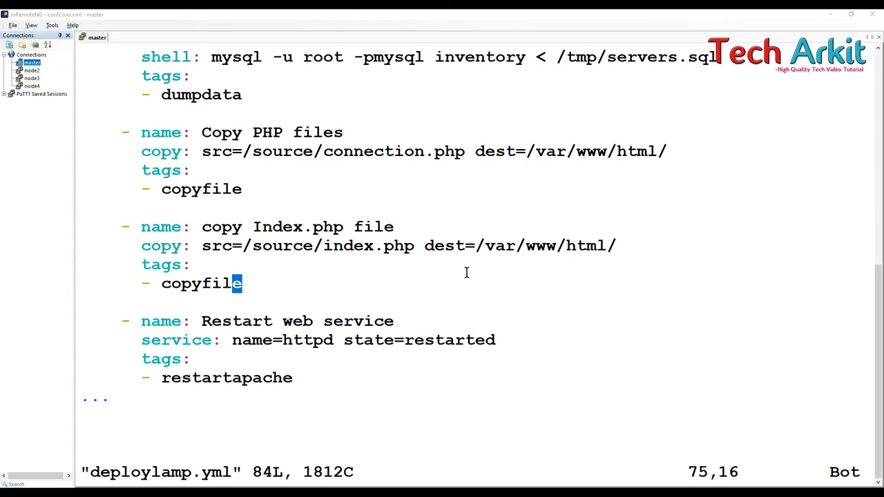
{"action": "scroll", "scroll_direction": "up", "scroll_amount": 3}
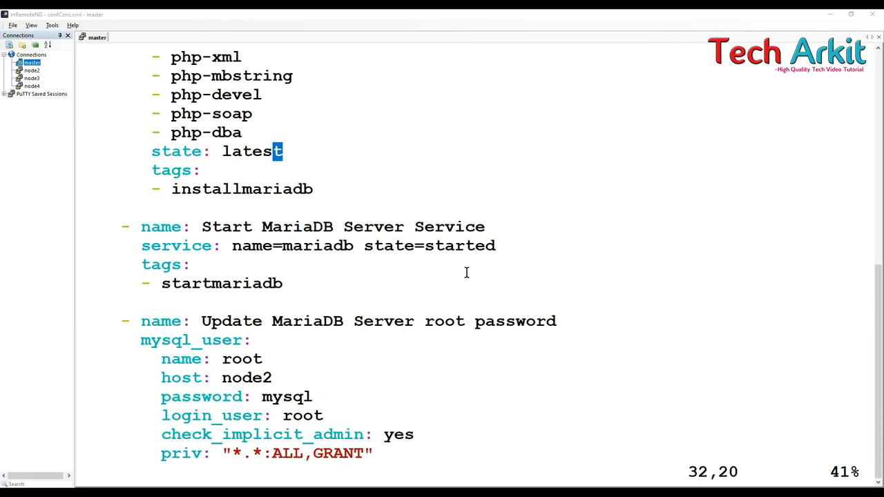
{"action": "scroll", "scroll_direction": "down", "scroll_amount": 3}
{"action": "type", "text": "- re"}
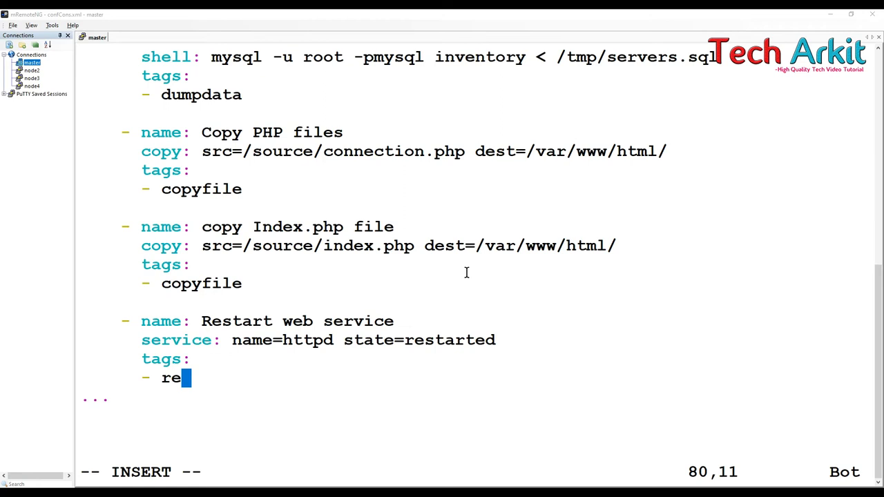
{"action": "type", "text": "lways"}
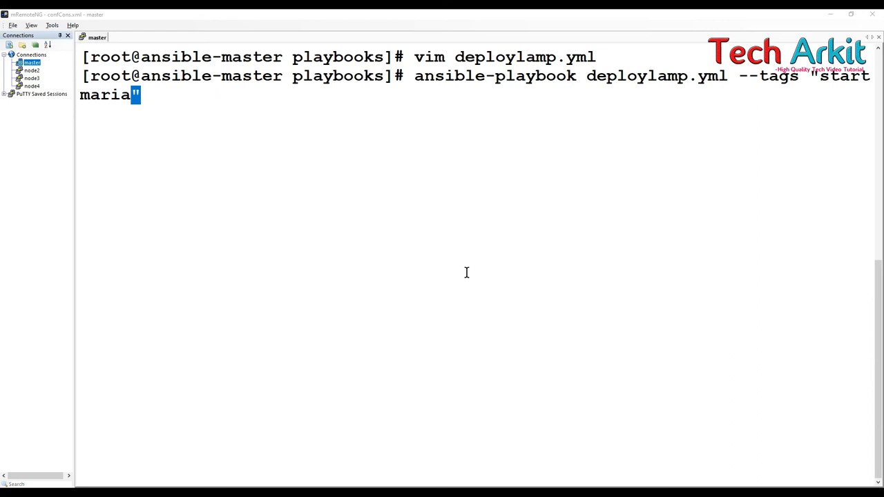
Step: Run the LAMP playbook with --tags "startmariadb", yielding ok=3, changed=1 on node2
{"action": "type", "text": "db"}
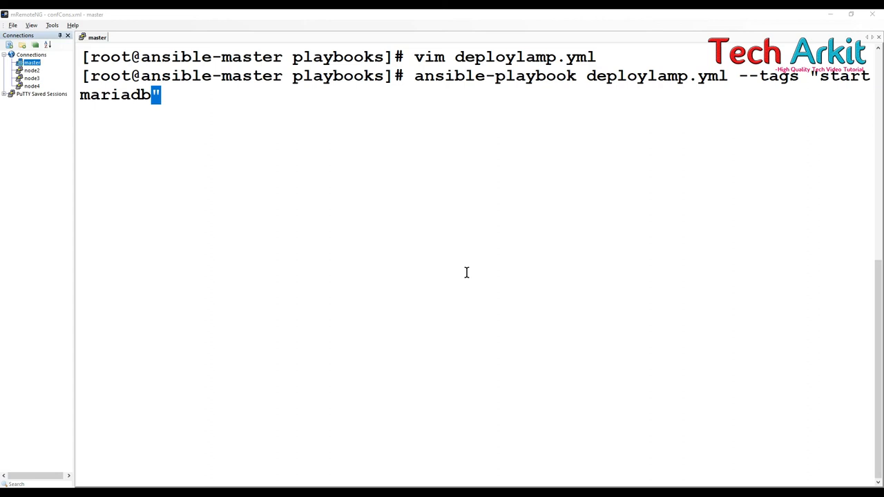
{"action": "key", "text": "Return"}
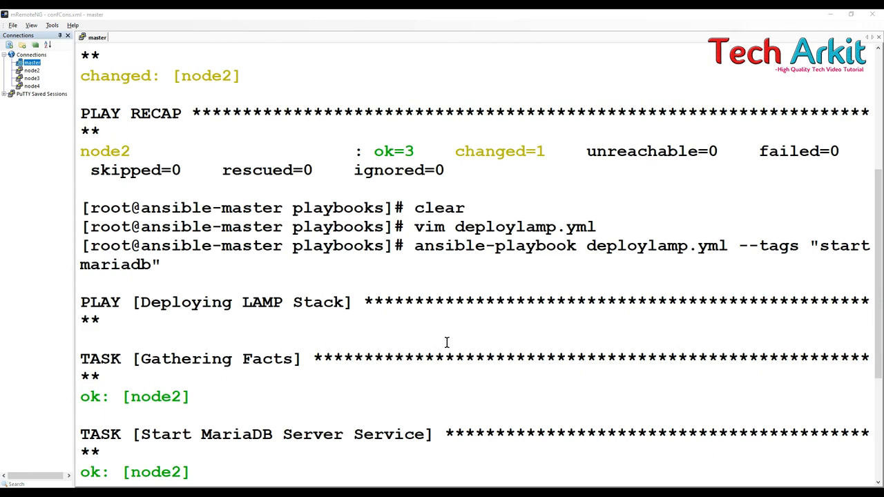
{"action": "scroll", "scroll_direction": "down", "scroll_amount": 3}
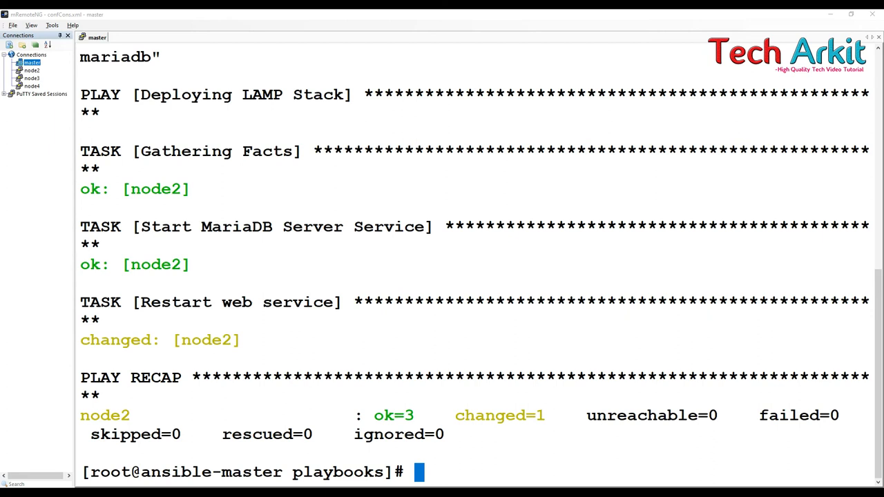